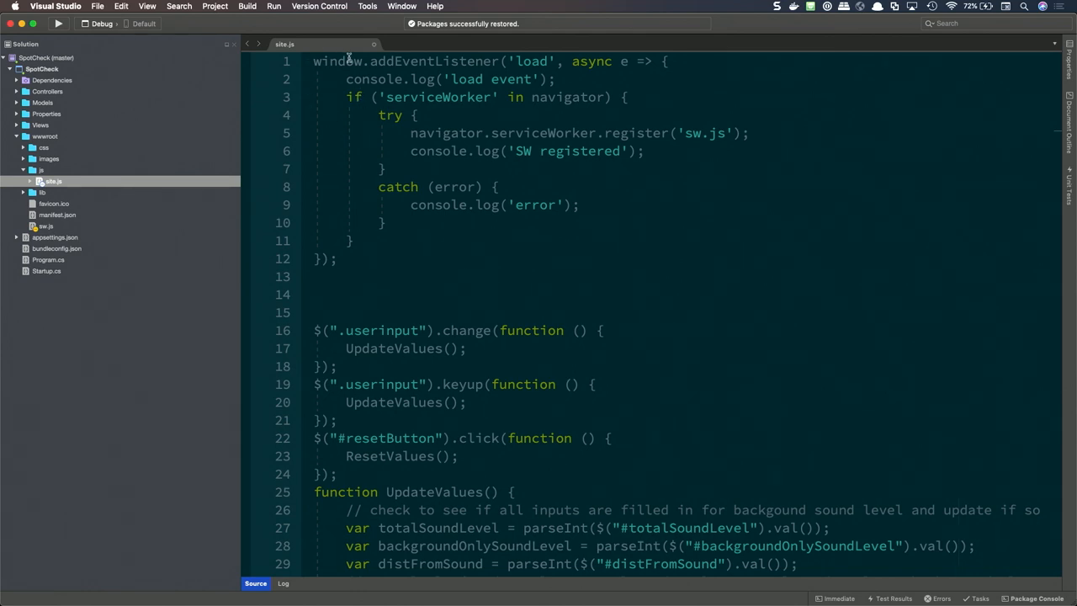
mouse_move(353, 213)
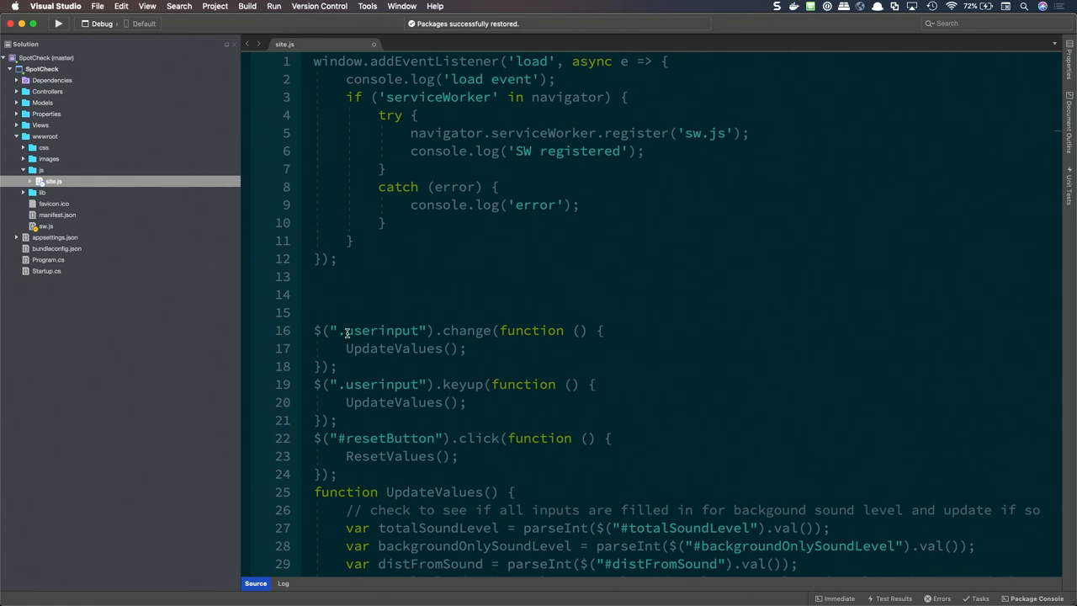
text(window.addEventListener('load',)
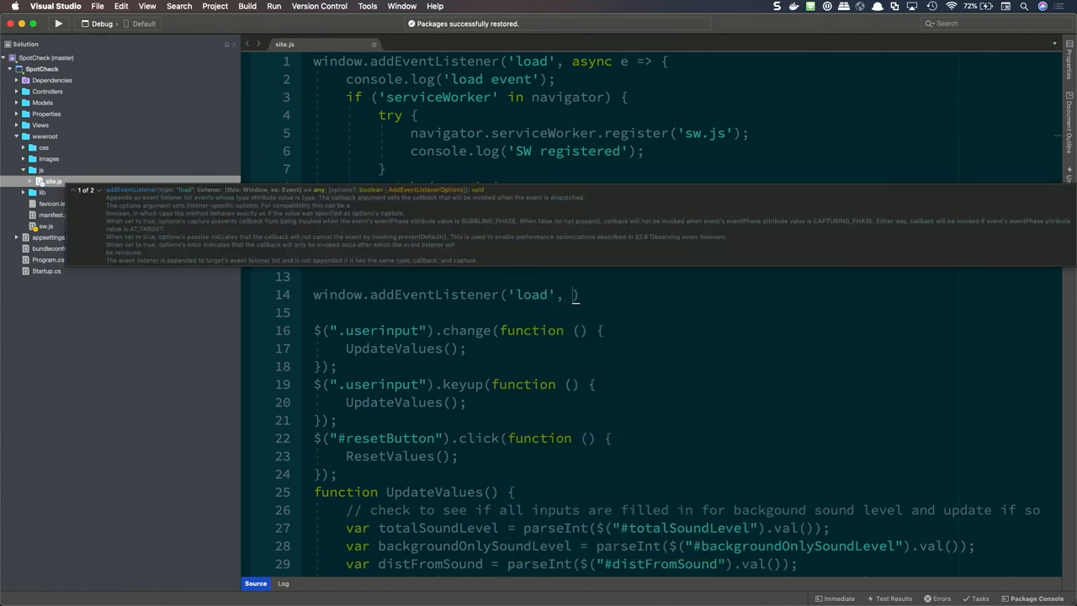
text(async e => {)
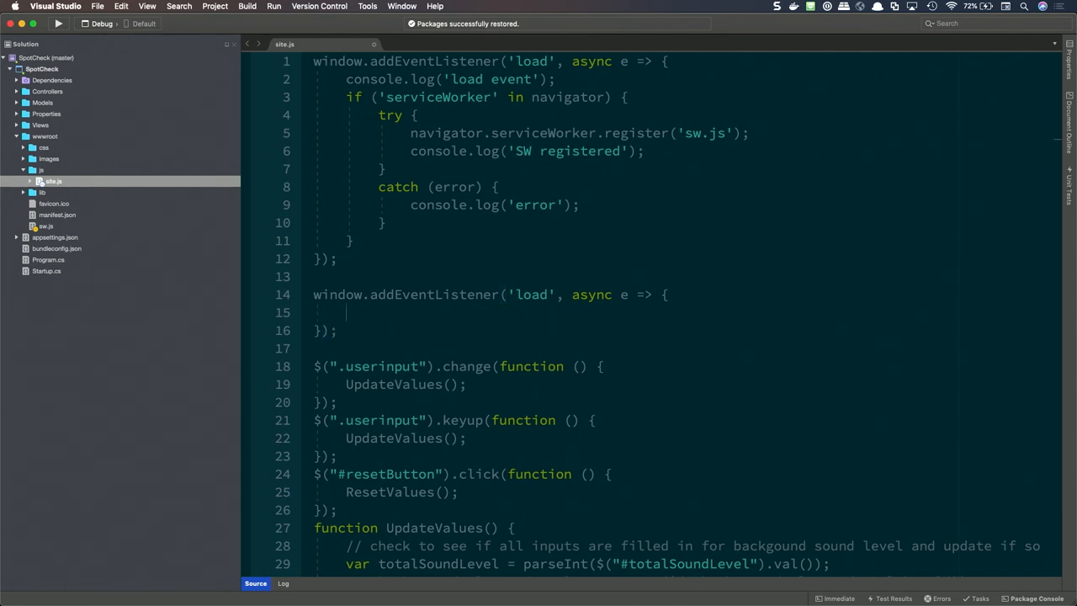
text(console.)
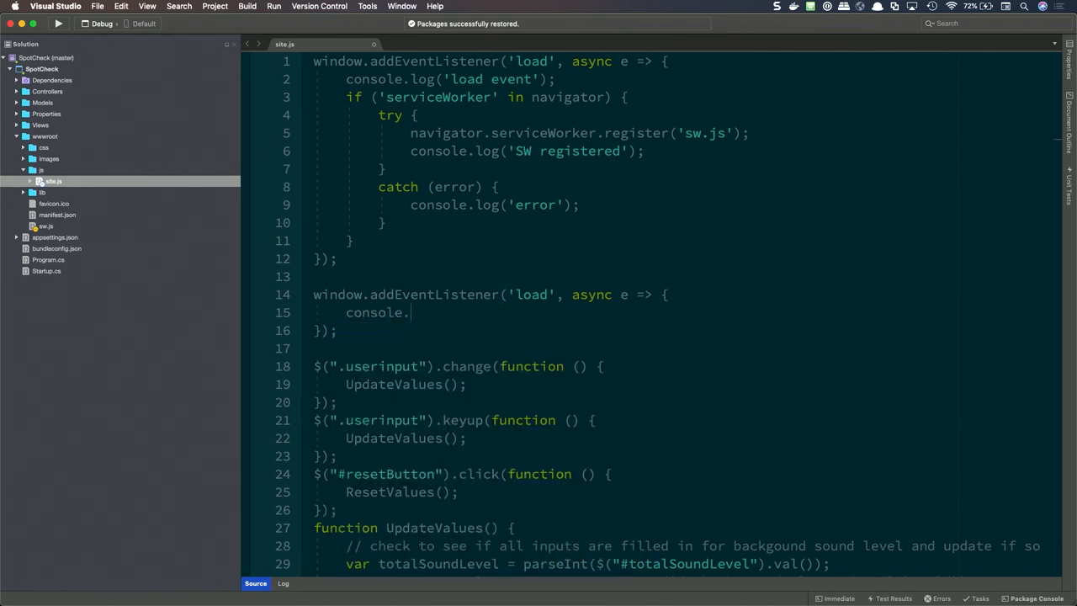
text(log())
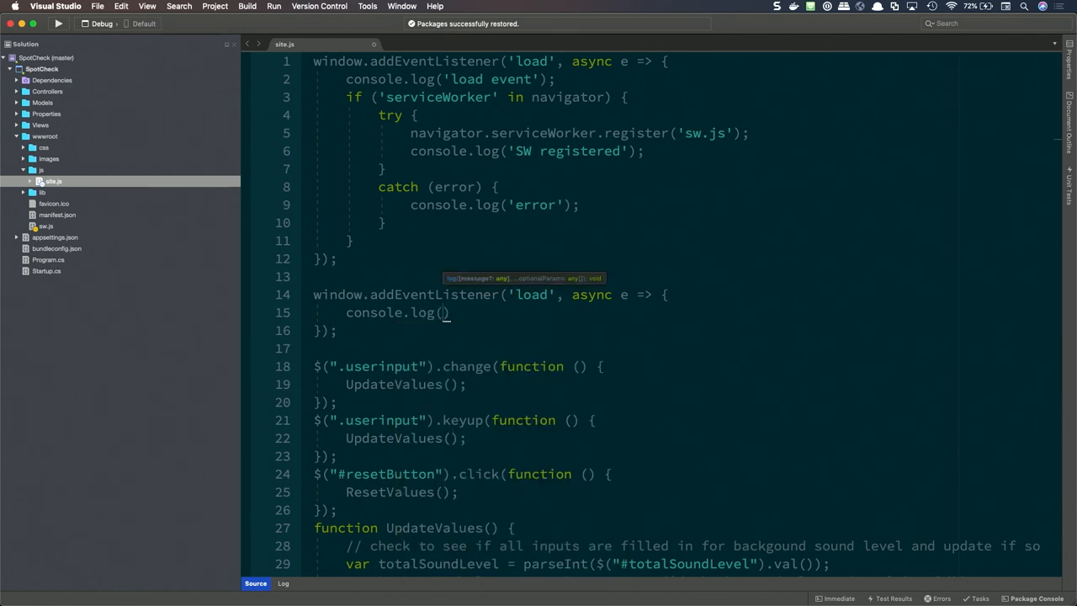
text(')
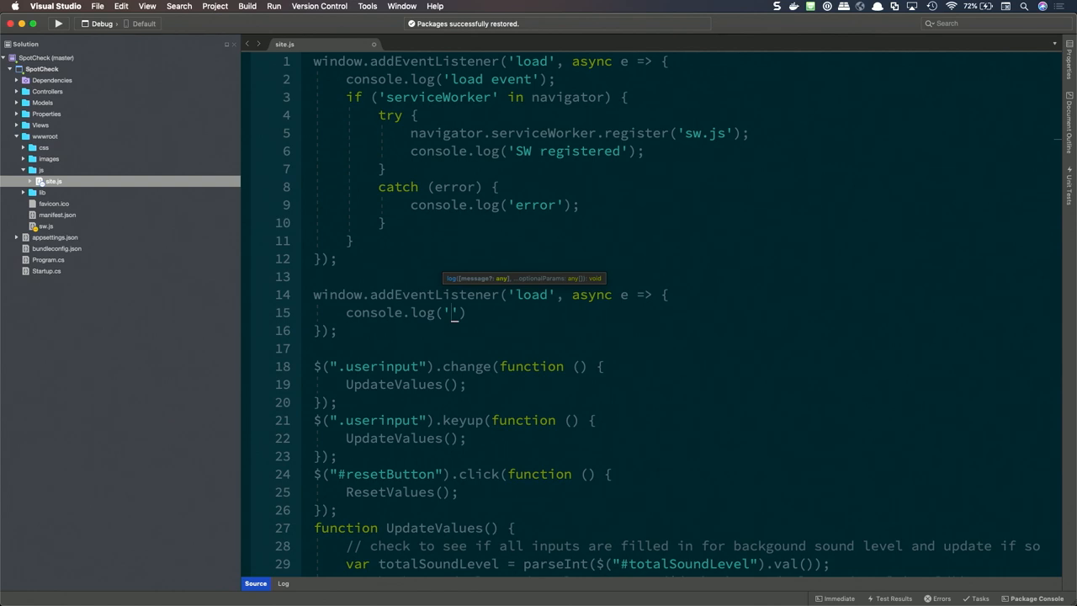
text(load)
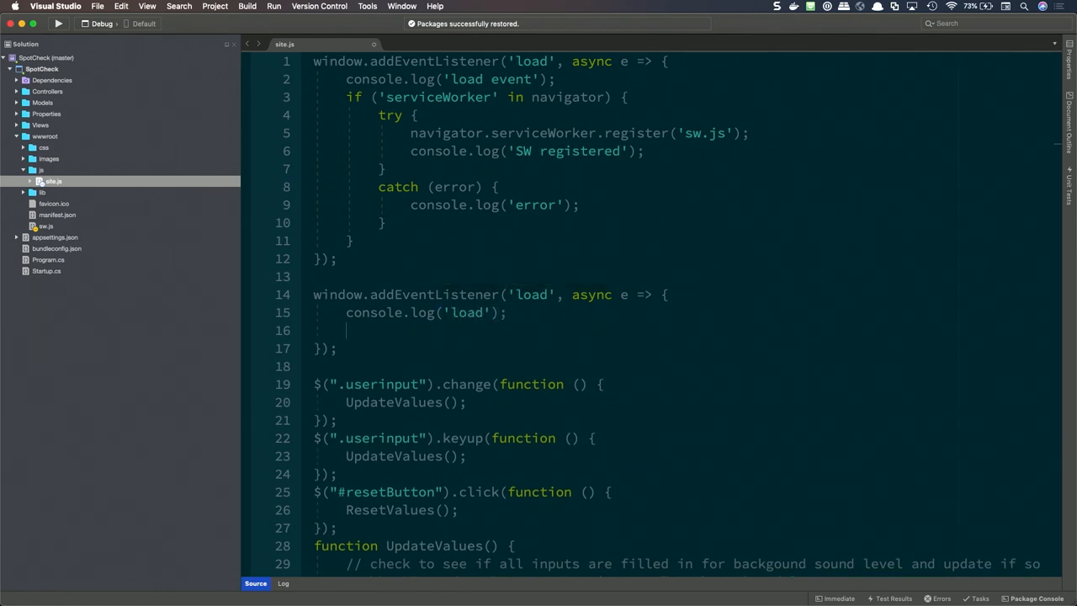
text(if('se')
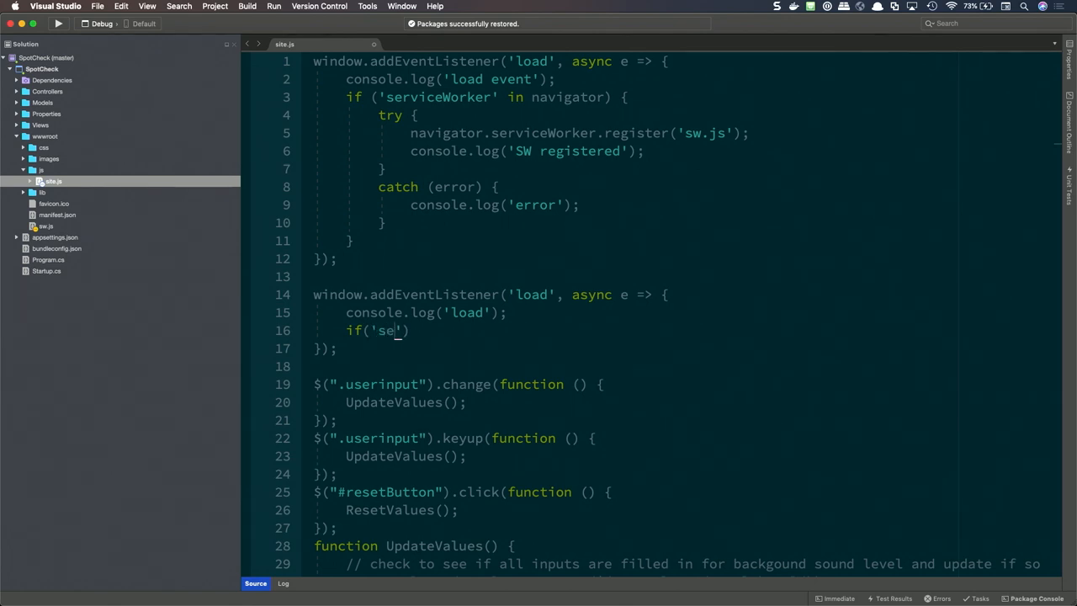
text(serviceWorker)
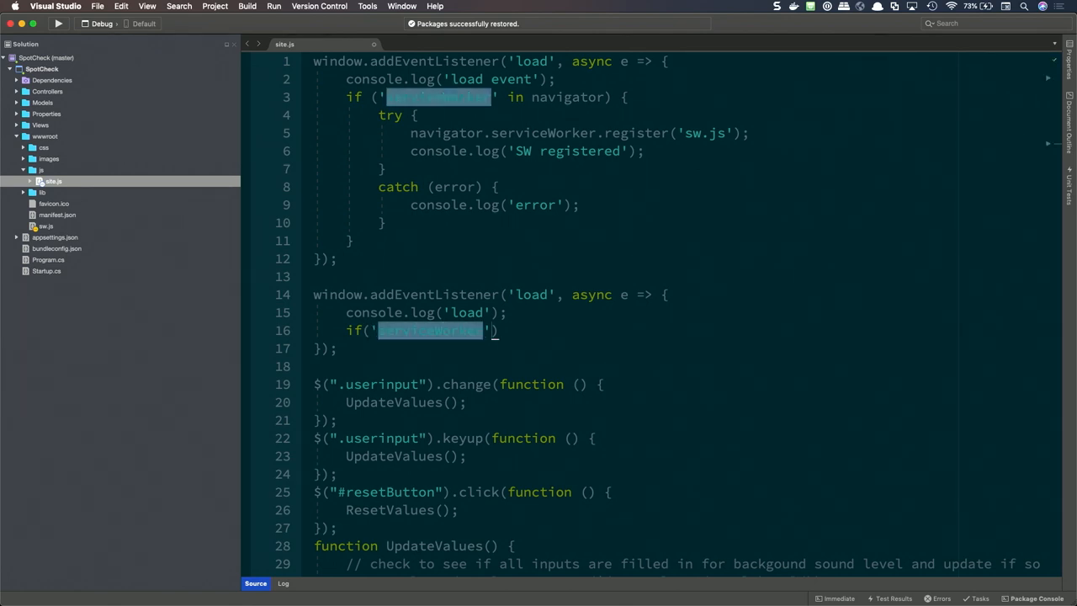